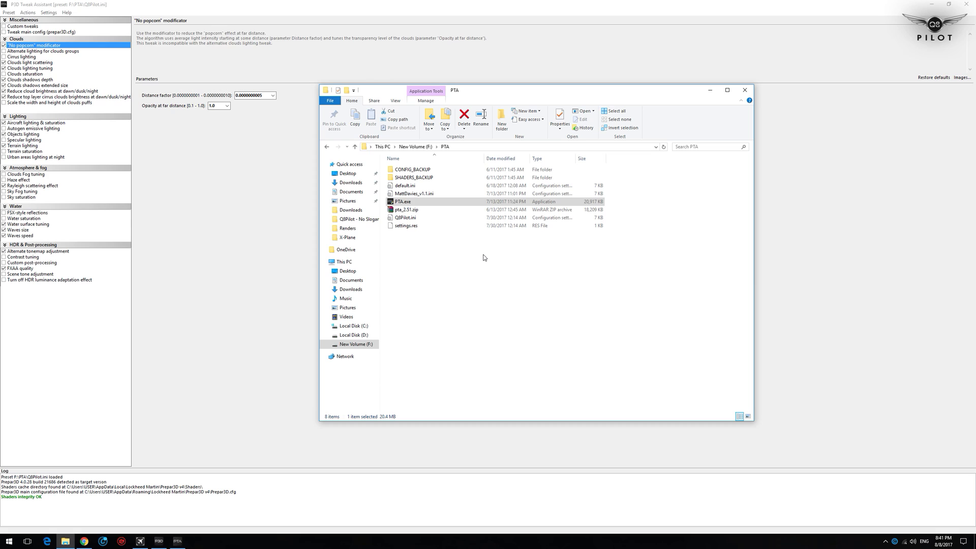
mouse_move(422, 211)
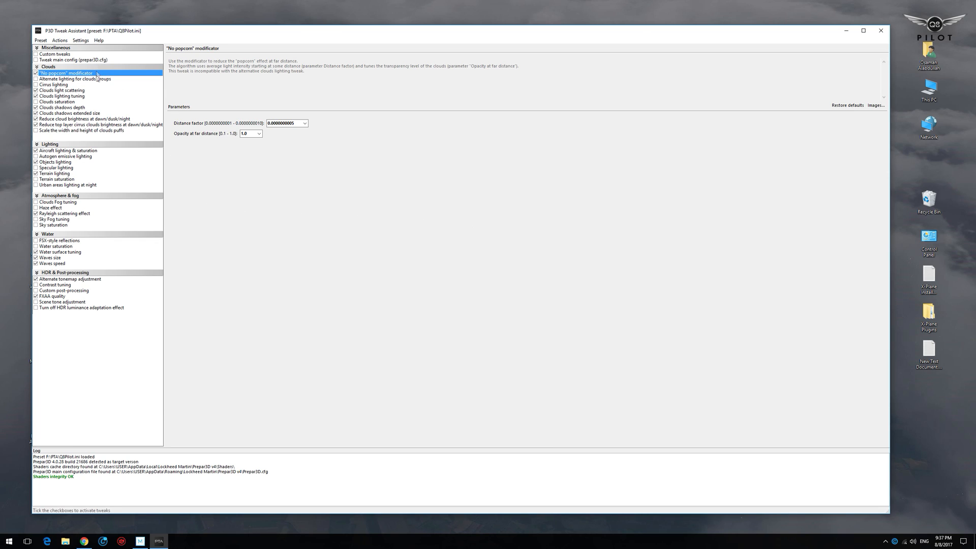
mouse_move(68, 307)
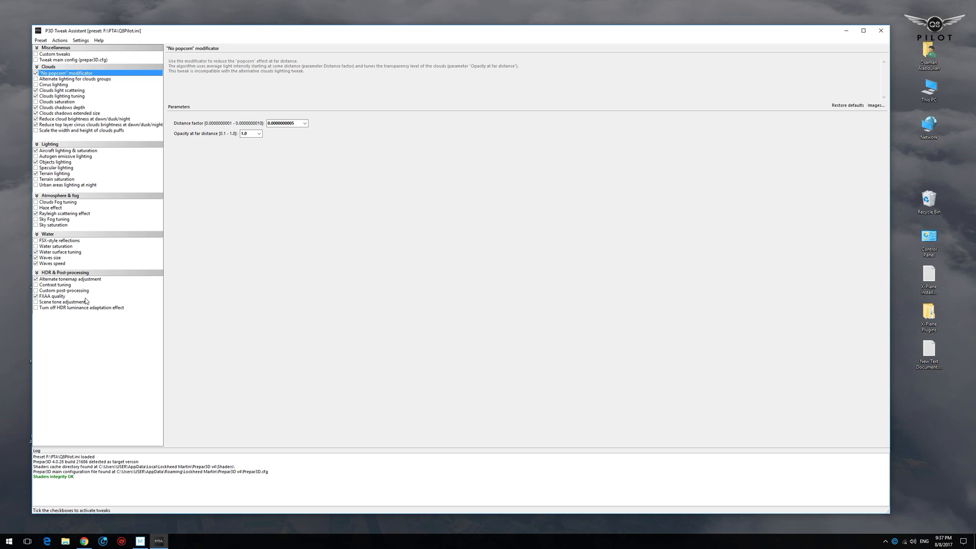
click(59, 40)
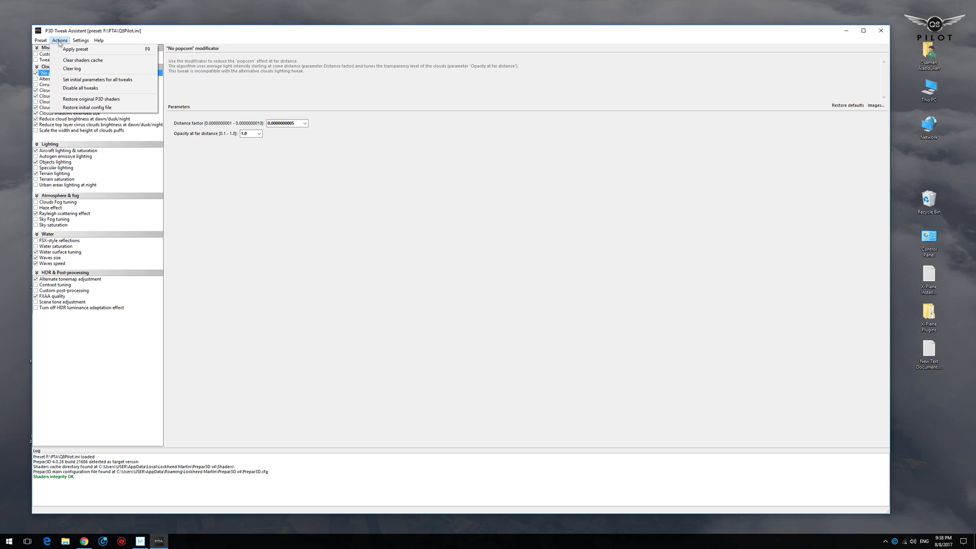
mouse_move(75, 49)
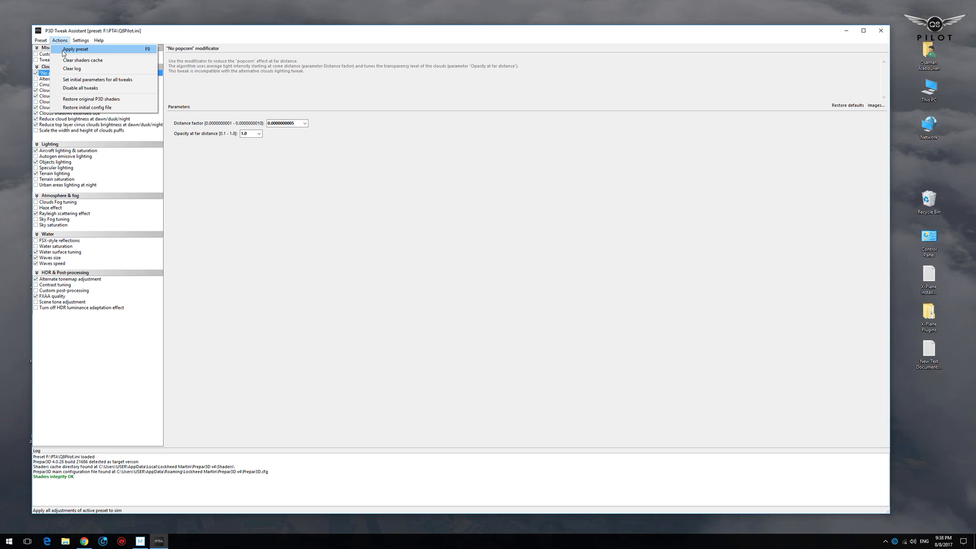
mouse_move(91, 100)
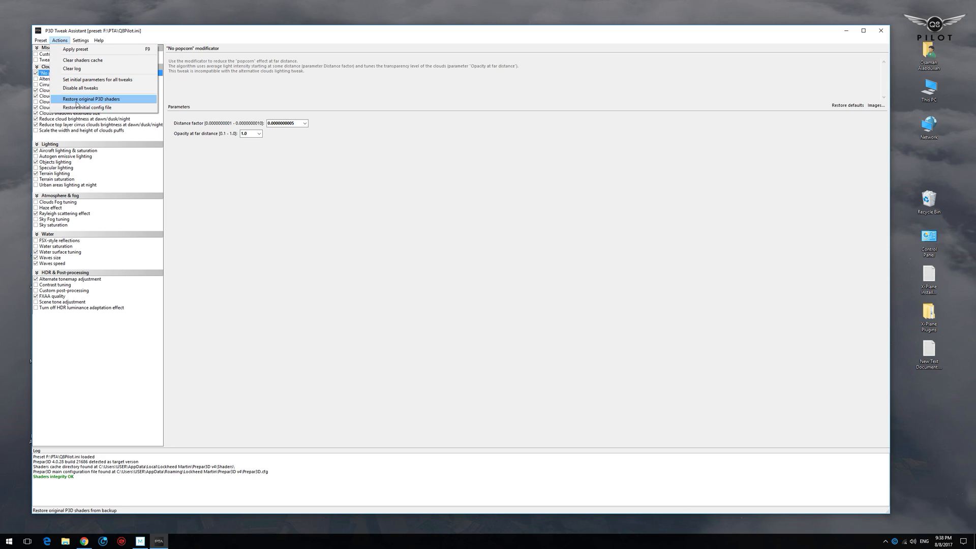
mouse_move(86, 108)
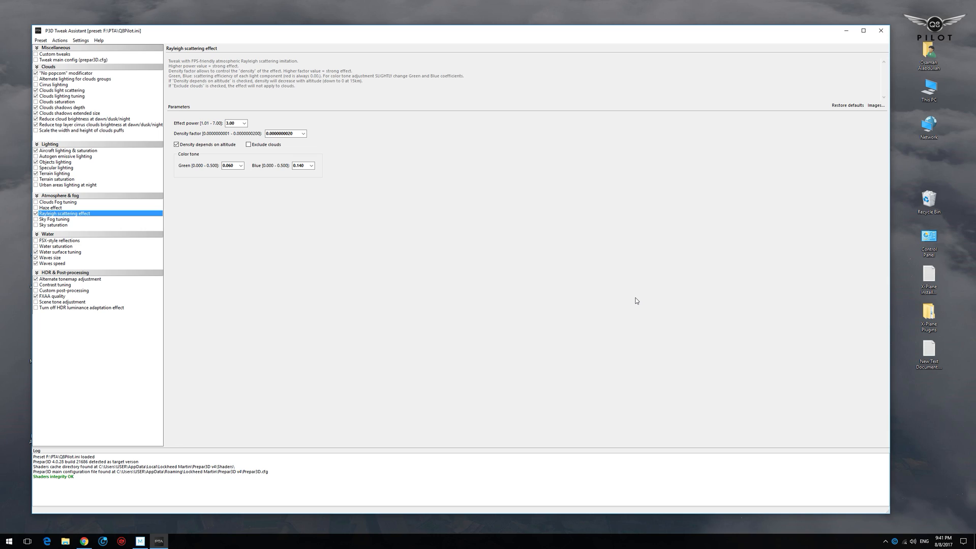
mouse_move(405, 218)
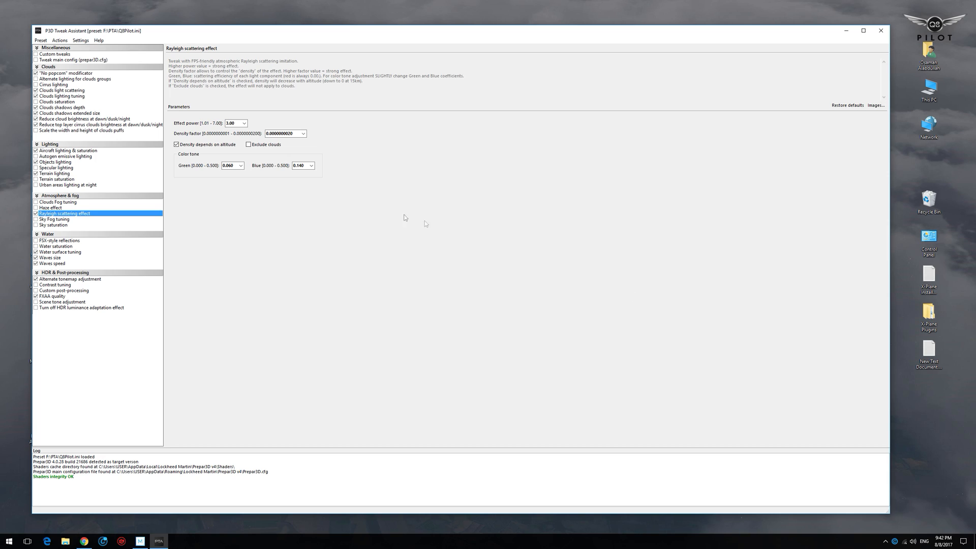
Select the No popcorn modificator under Clouds and view its cloud preview images
click(66, 73)
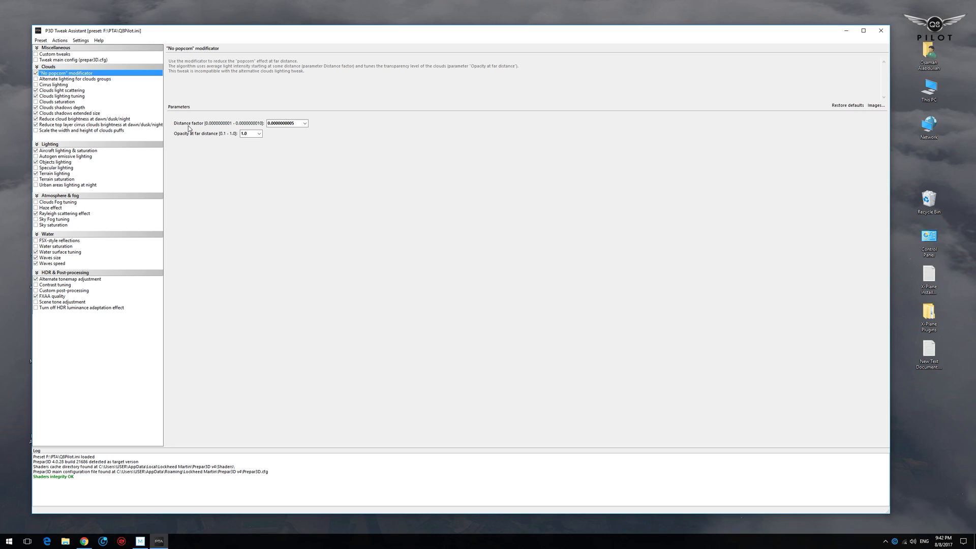
mouse_move(183, 147)
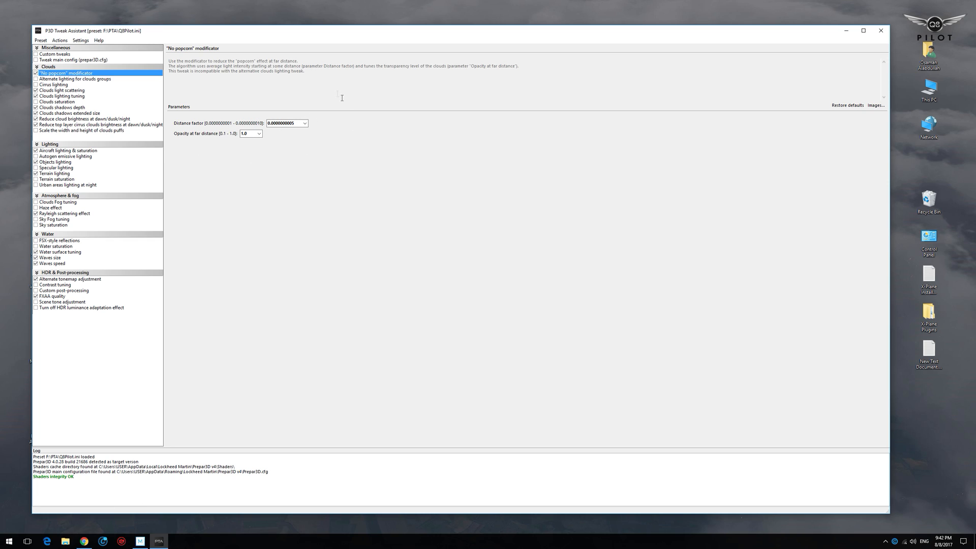
mouse_move(293, 197)
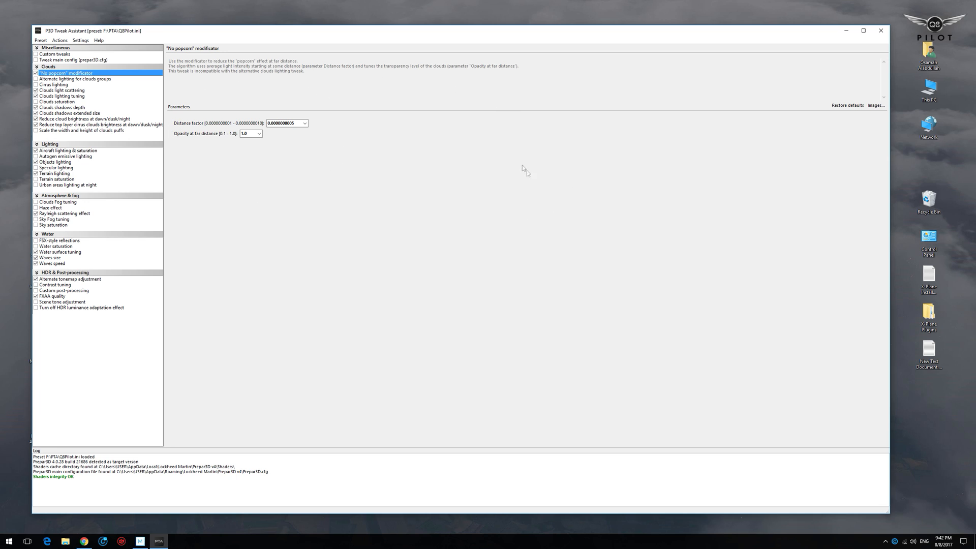
click(876, 105)
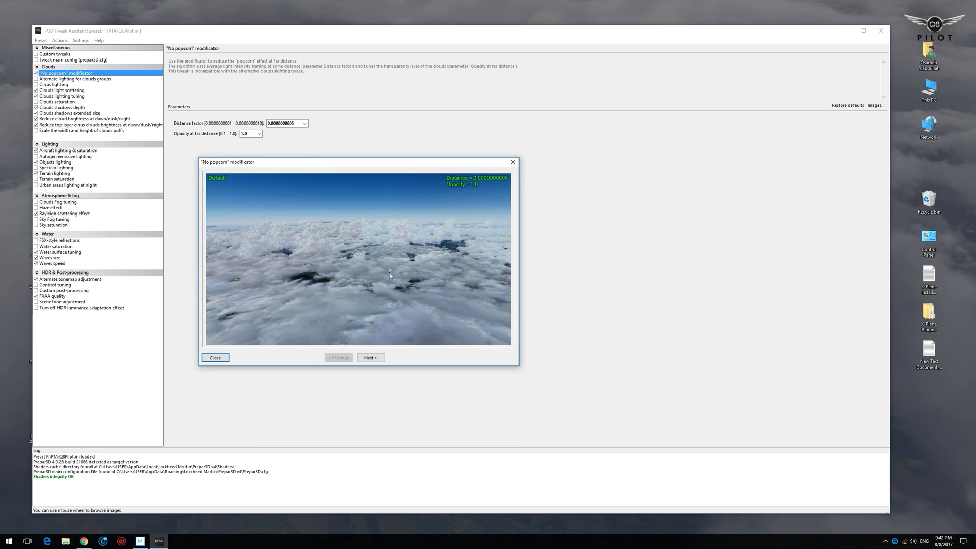
mouse_move(416, 270)
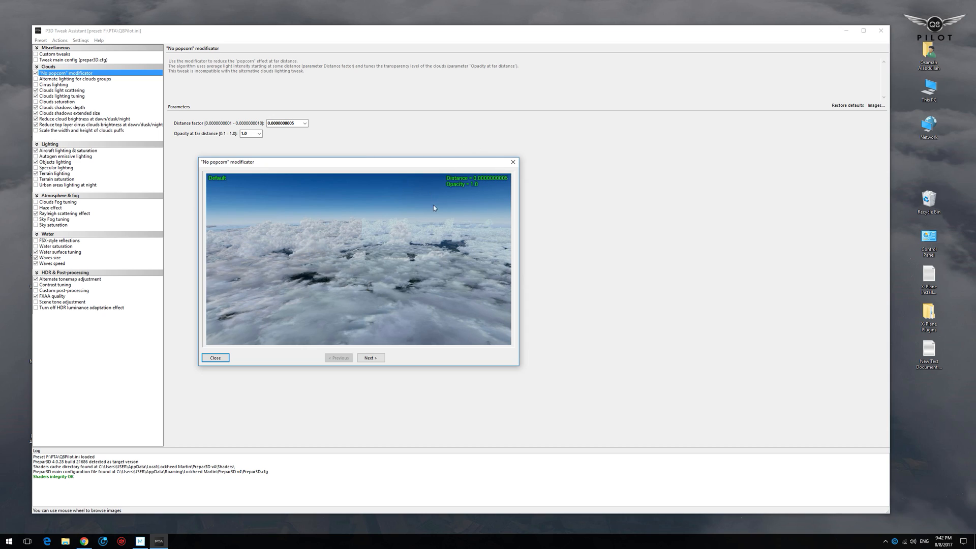
mouse_move(471, 156)
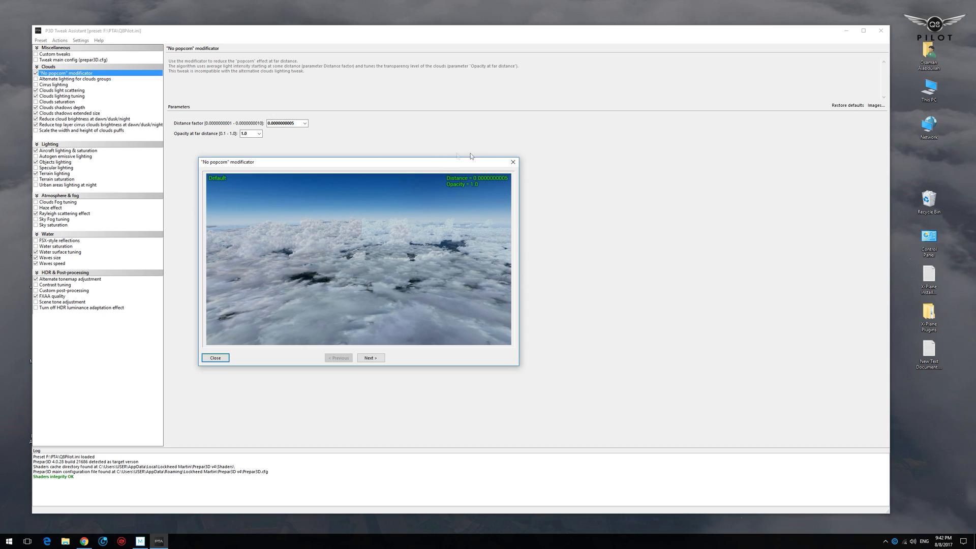
mouse_move(462, 188)
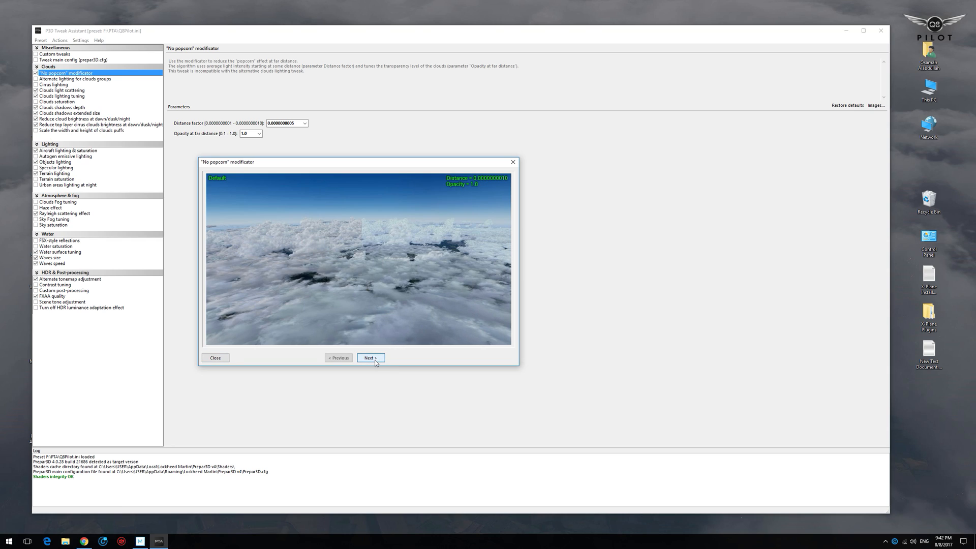
click(370, 357)
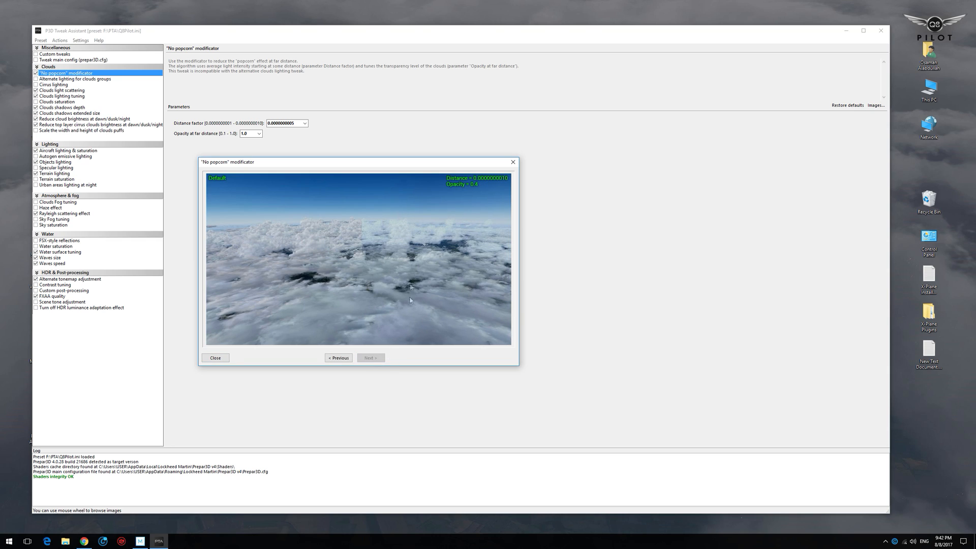
mouse_move(435, 300)
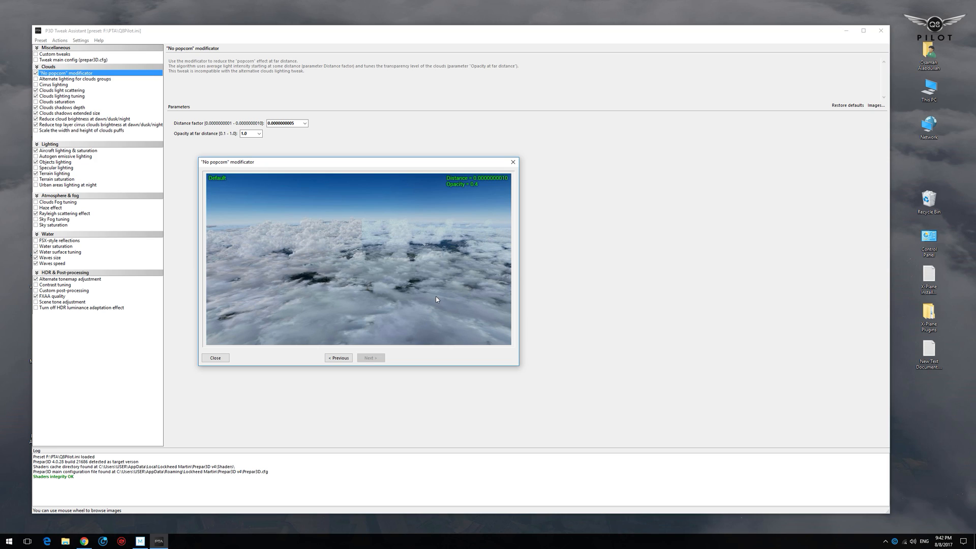
mouse_move(192, 97)
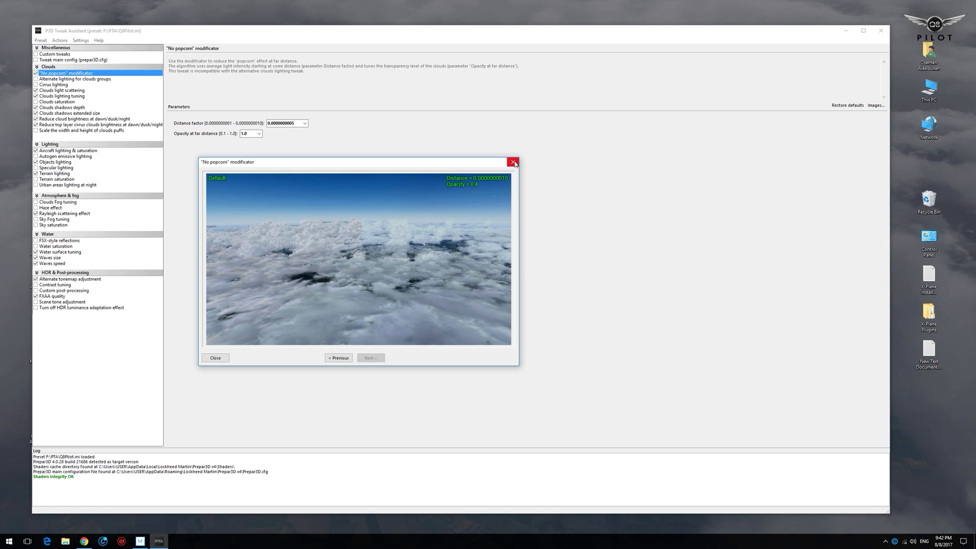
click(513, 162)
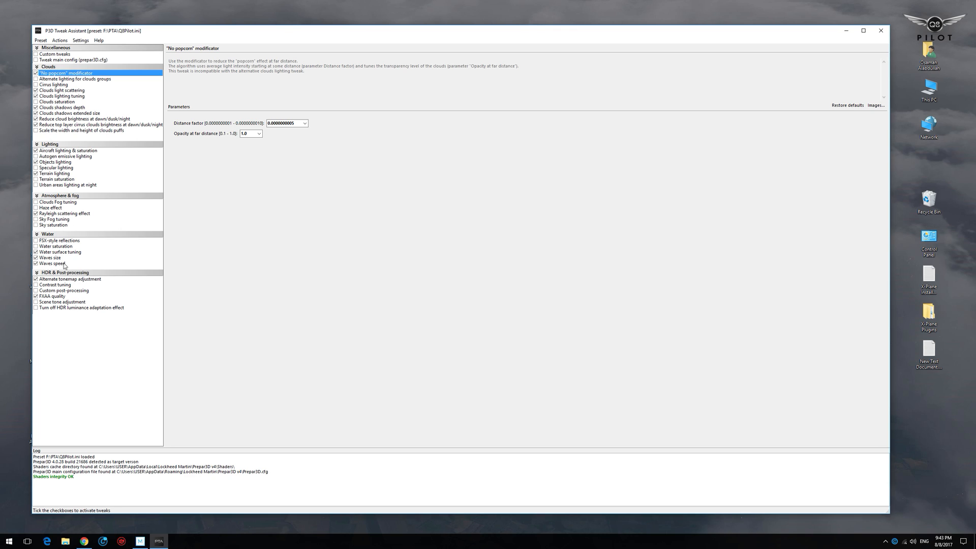
Select Rayleigh scattering effect under Atmosphere & fog and show its mountain terrain preview
click(65, 213)
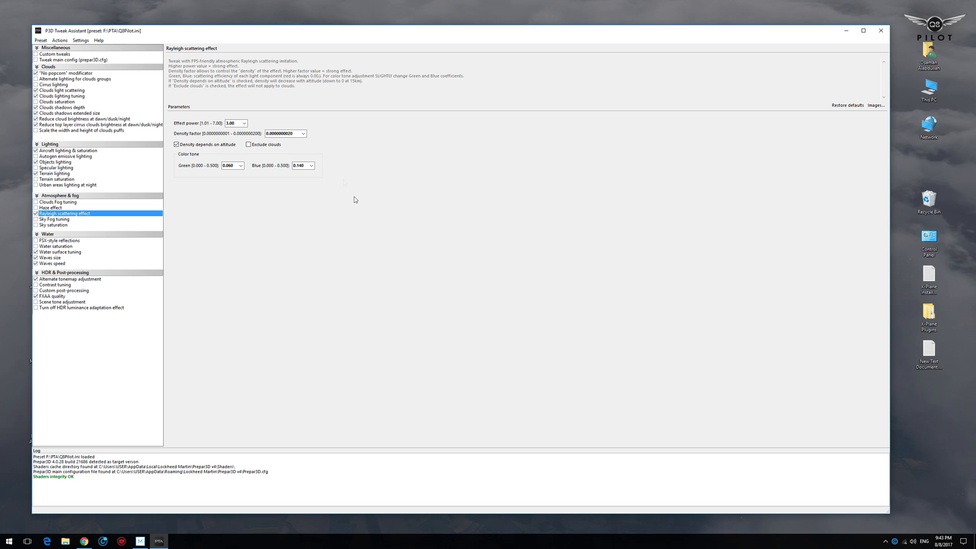
click(876, 105)
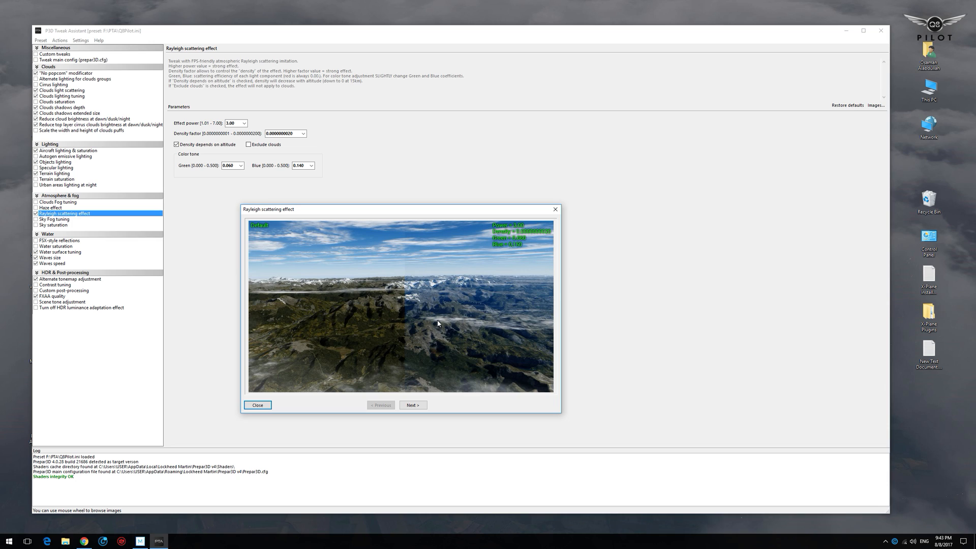
Close the Rayleigh scattering preview window, keeping its settings on screen
click(257, 405)
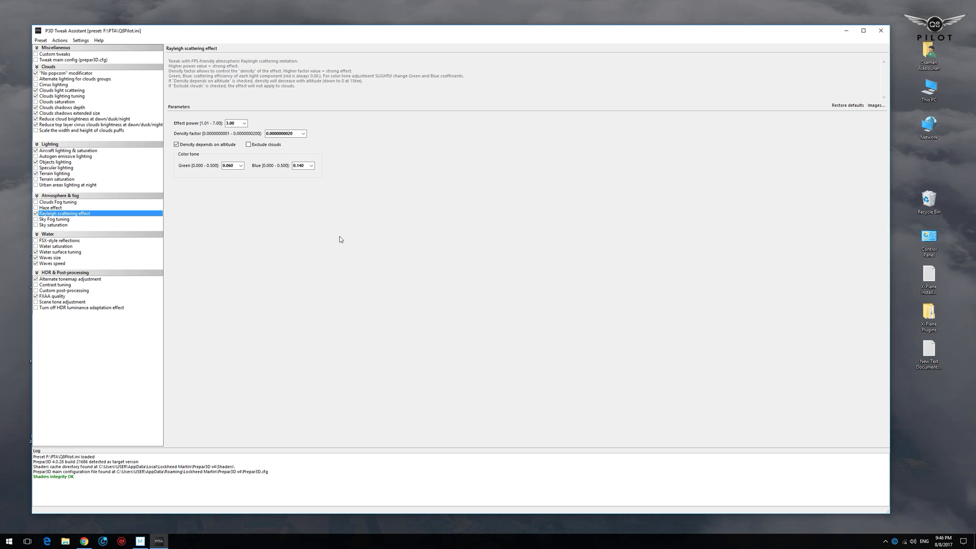